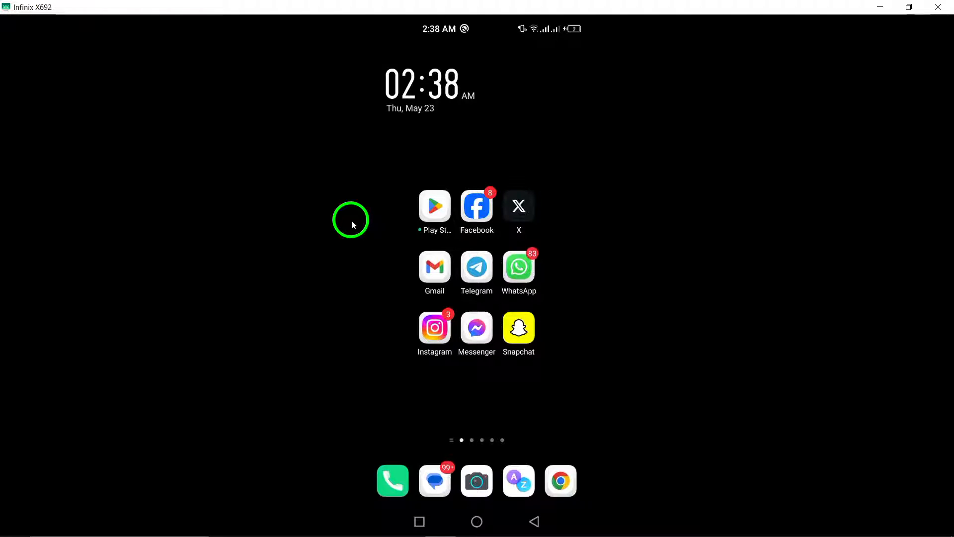
{"action": "mouse_move", "coordinate": [363, 214]}
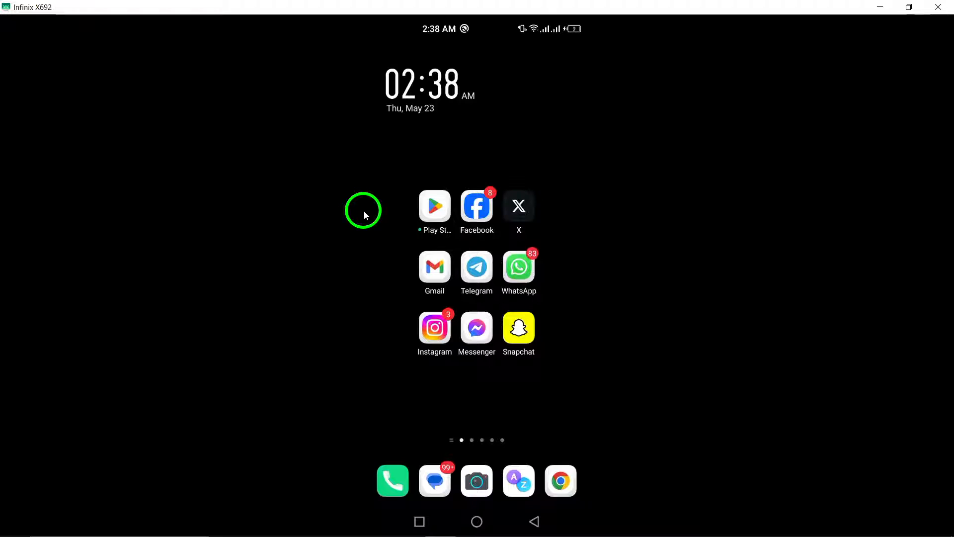
{"action": "mouse_move", "coordinate": [437, 157]}
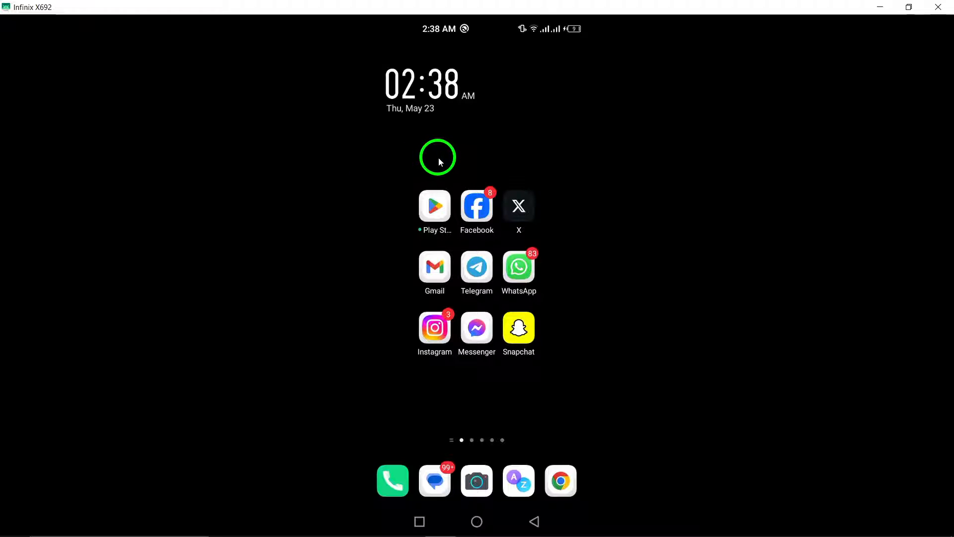
{"action": "mouse_move", "coordinate": [456, 153]}
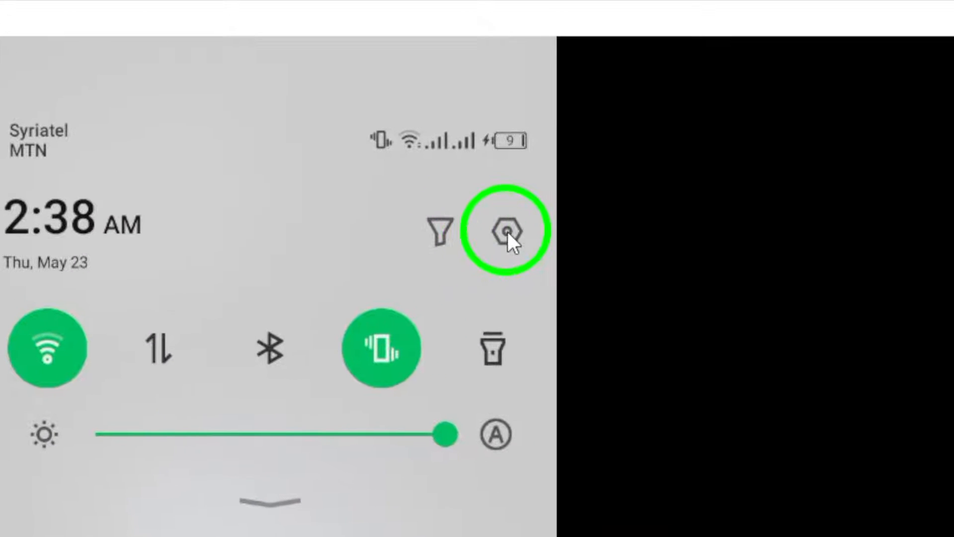
- Open the phone's Settings app from the notification shade gear icon
{"action": "left_click", "coordinate": [506, 230]}
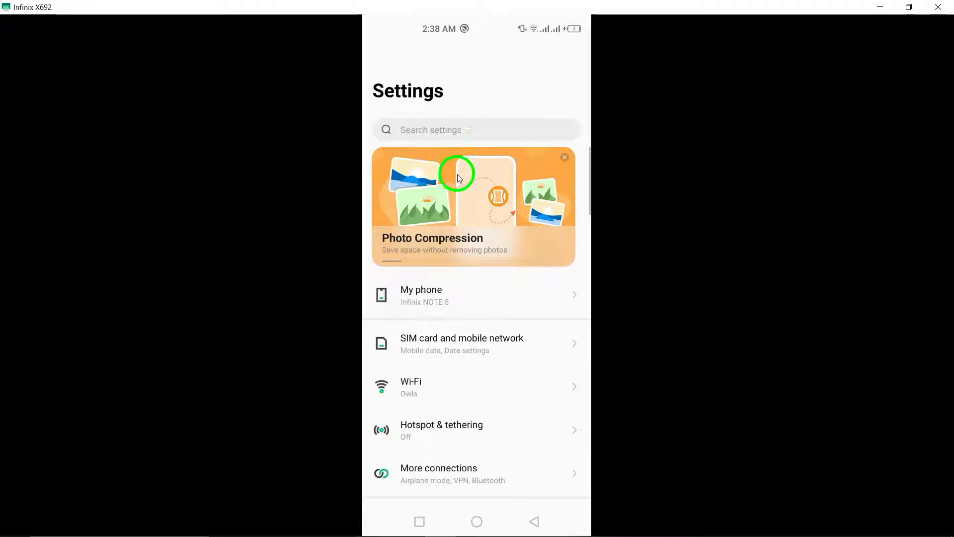
- Scroll through the installed apps list and open Facebook's app info page
{"action": "scroll", "scroll_direction": "down", "scroll_amount": 3}
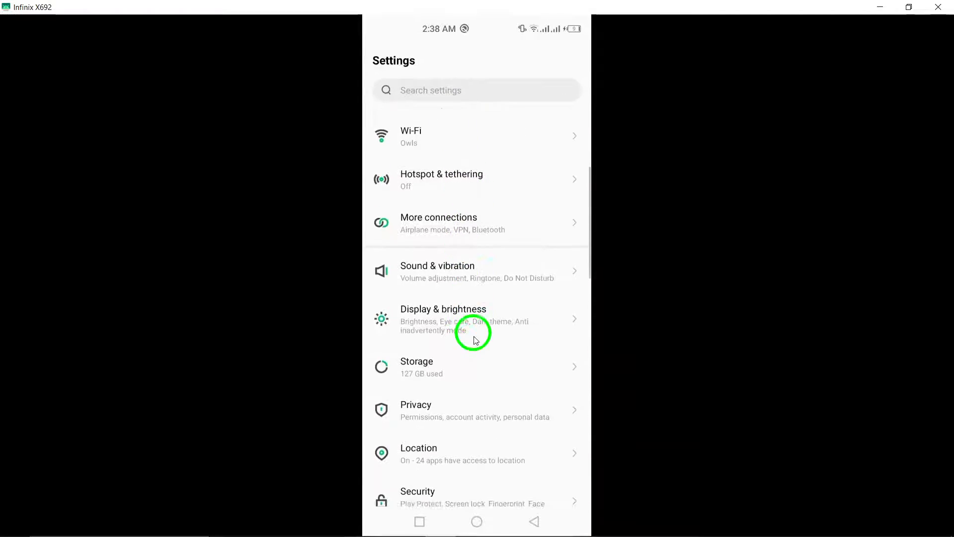
{"action": "scroll", "scroll_direction": "down", "scroll_amount": 3}
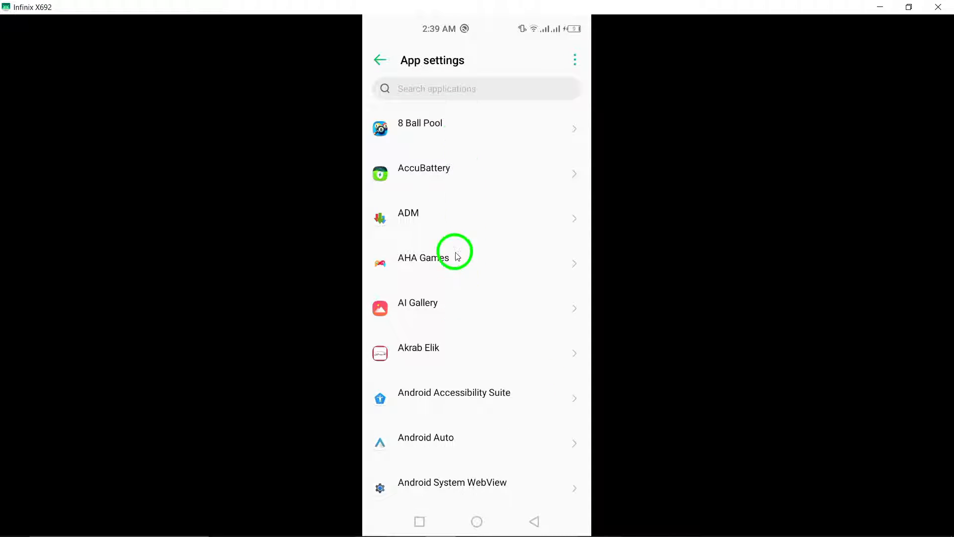
{"action": "scroll", "scroll_direction": "down", "scroll_amount": 3}
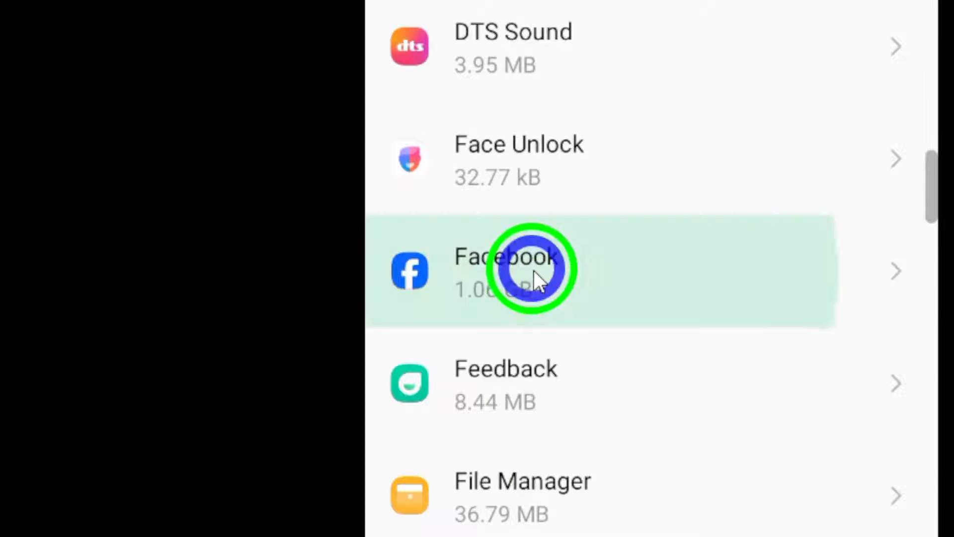
{"action": "left_click", "coordinate": [532, 271]}
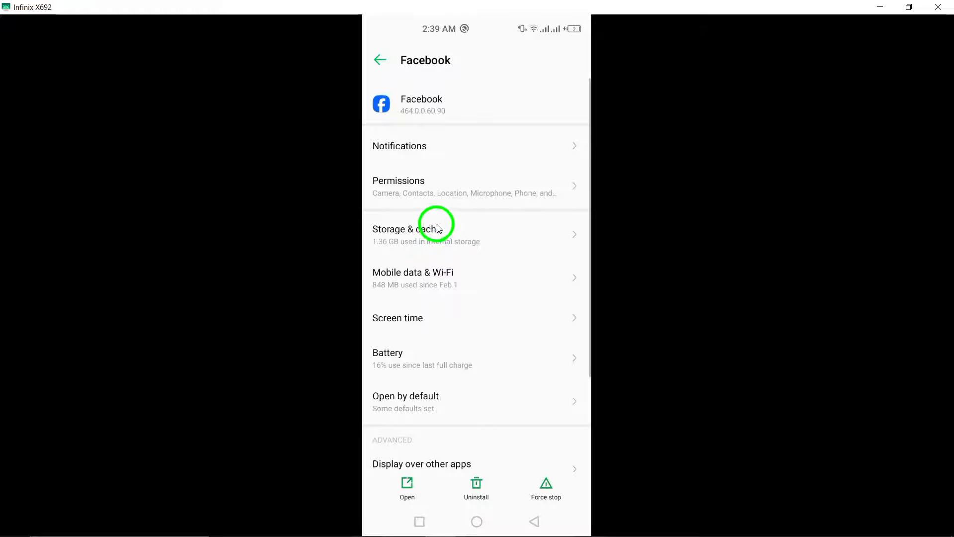
{"action": "mouse_move", "coordinate": [393, 159]}
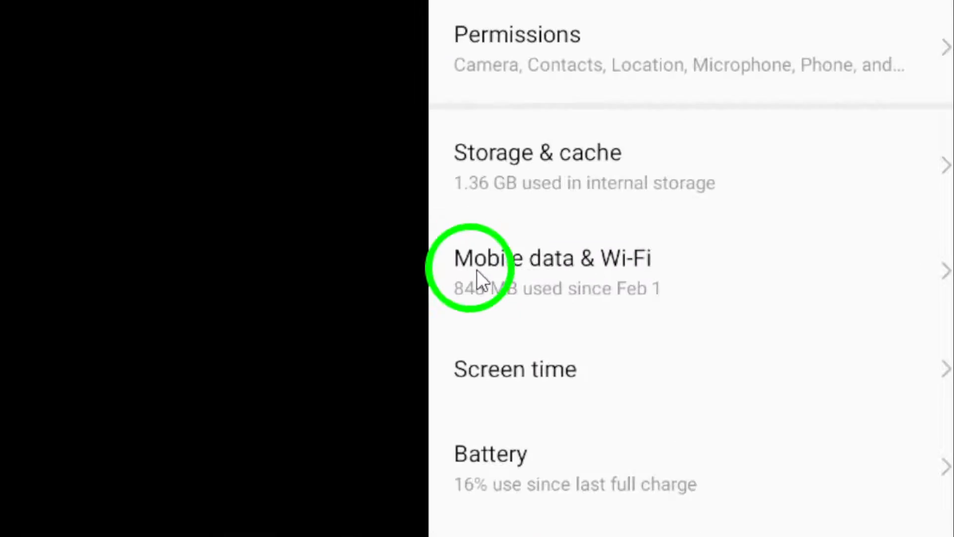
- Open Facebook's Mobile data & Wi-Fi page, with Background data on
{"action": "left_click", "coordinate": [551, 257]}
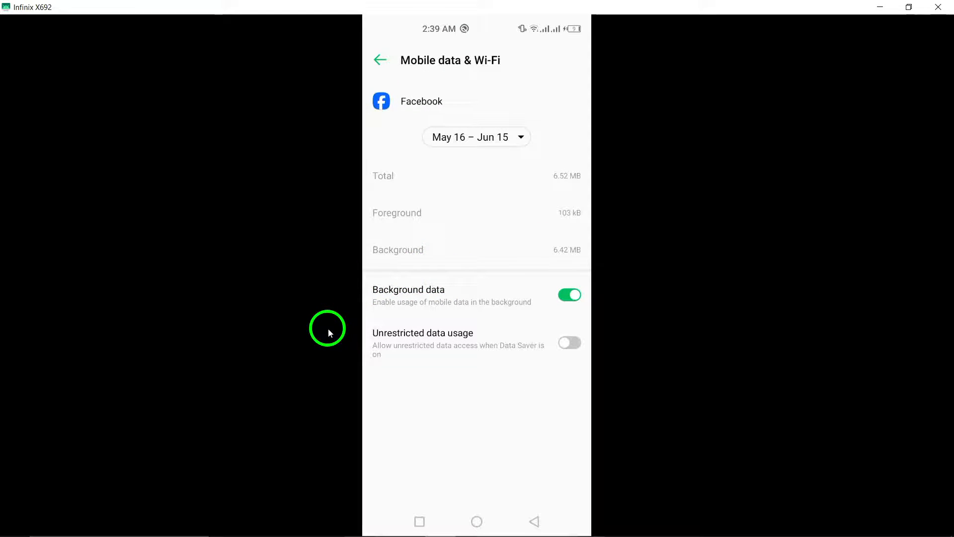
{"action": "mouse_move", "coordinate": [346, 265]}
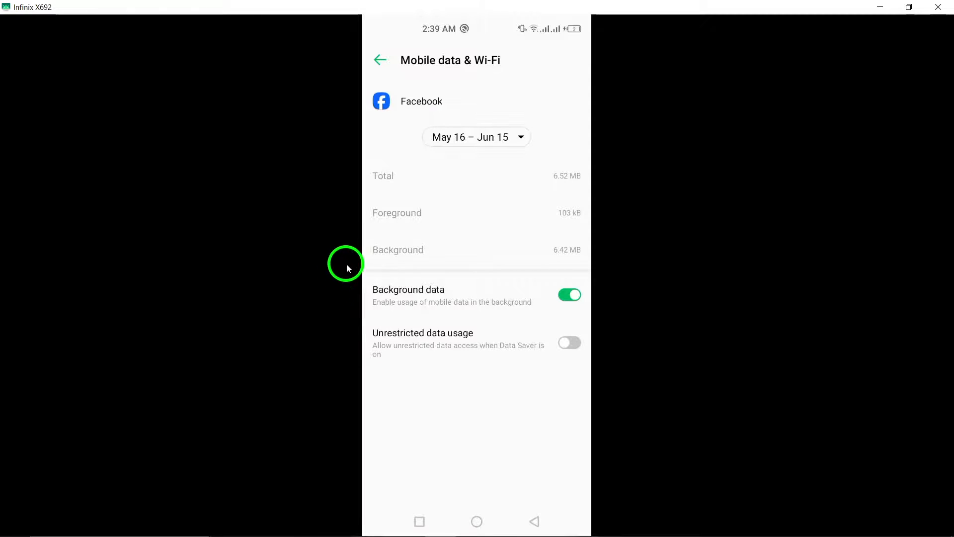
{"action": "mouse_move", "coordinate": [431, 268]}
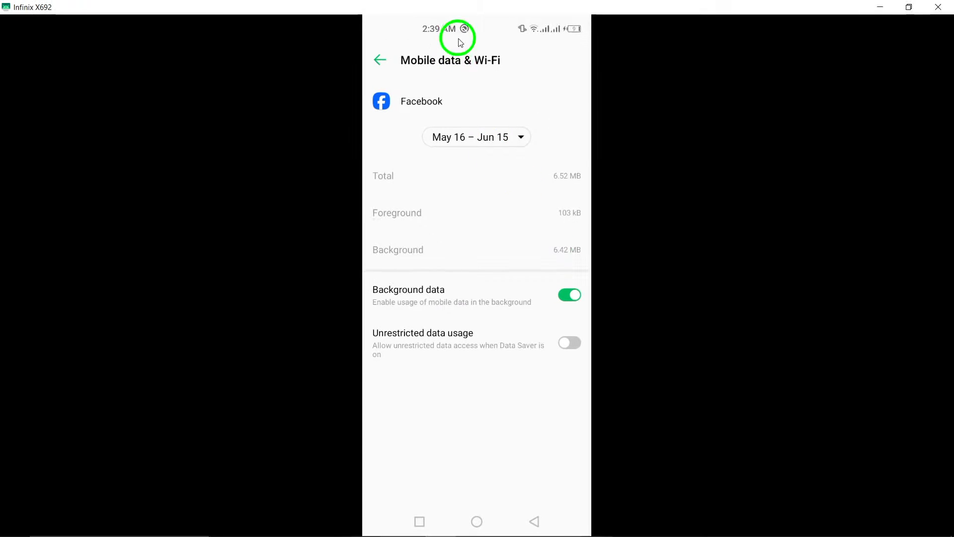
{"action": "mouse_move", "coordinate": [518, 272]}
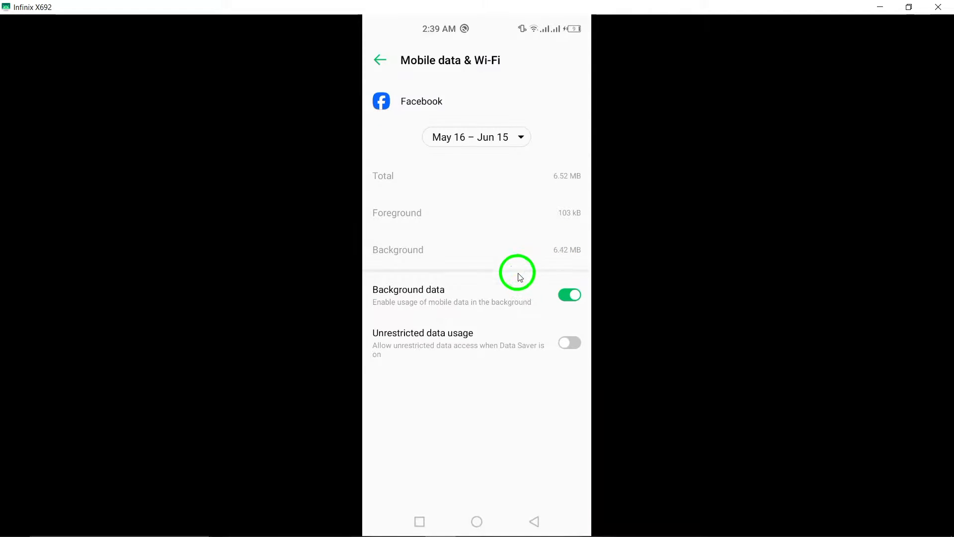